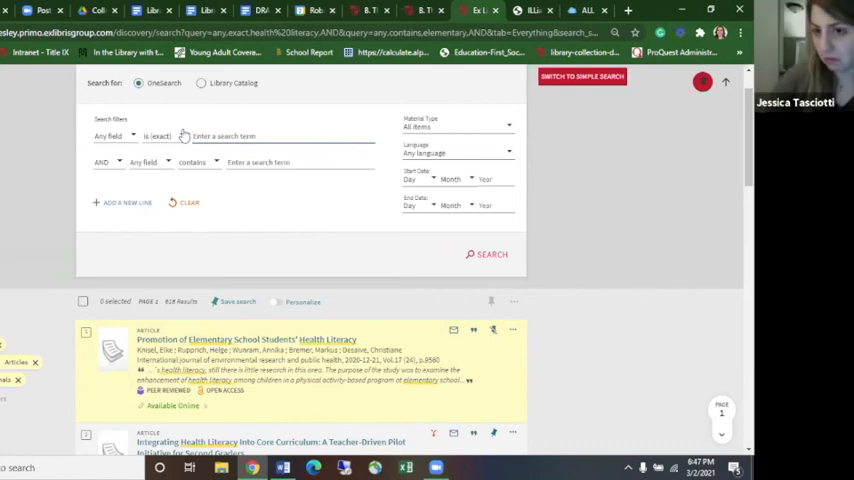
Step: Search any field for the exact phrase 'john dewey'
type("john")
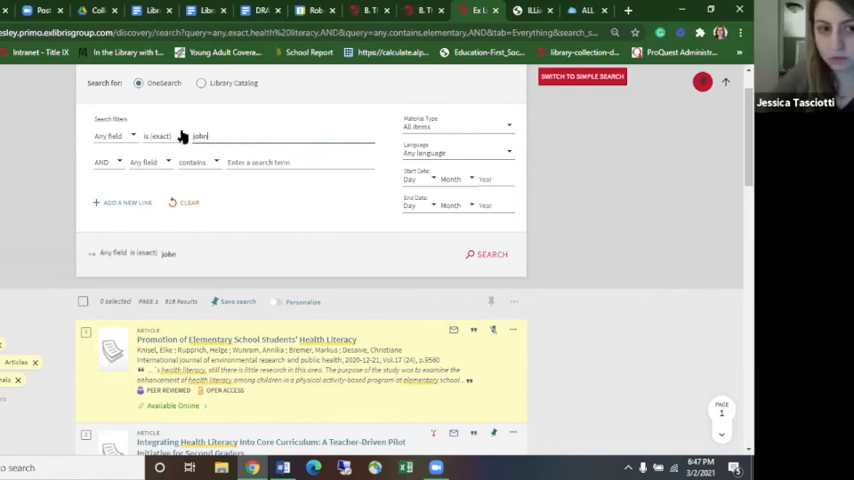
type("dewey")
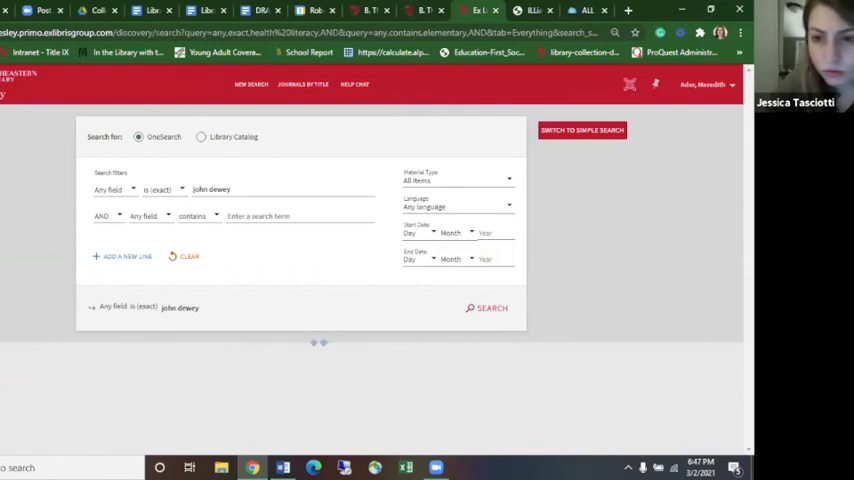
left_click(492, 307)
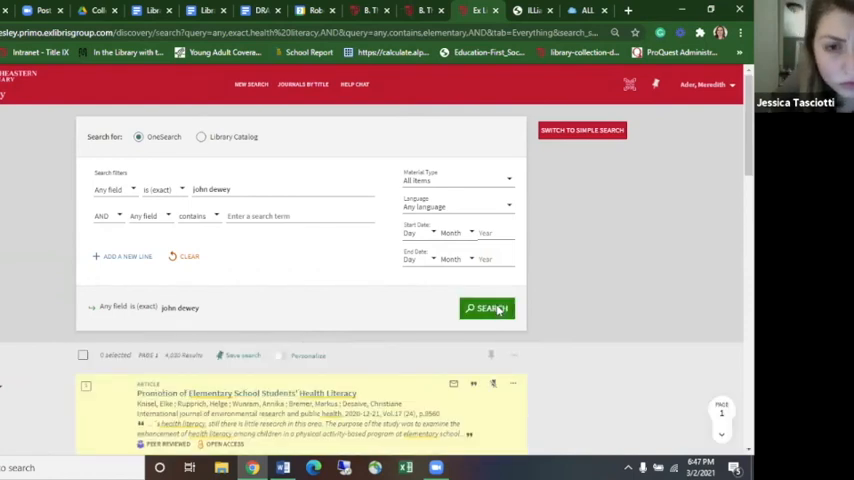
left_click(488, 308)
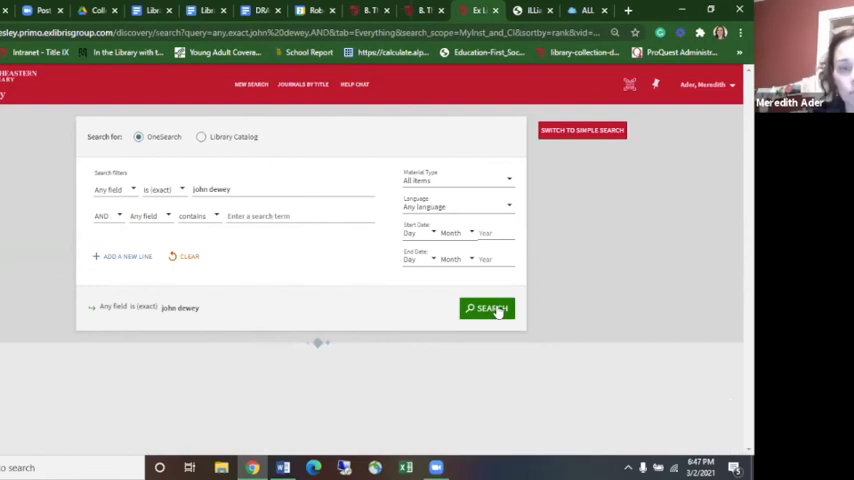
left_click(487, 308)
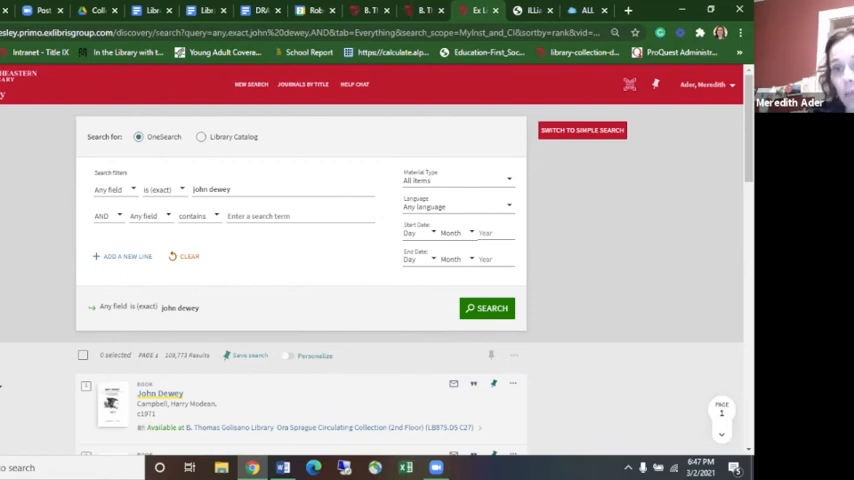
scroll("down", 3)
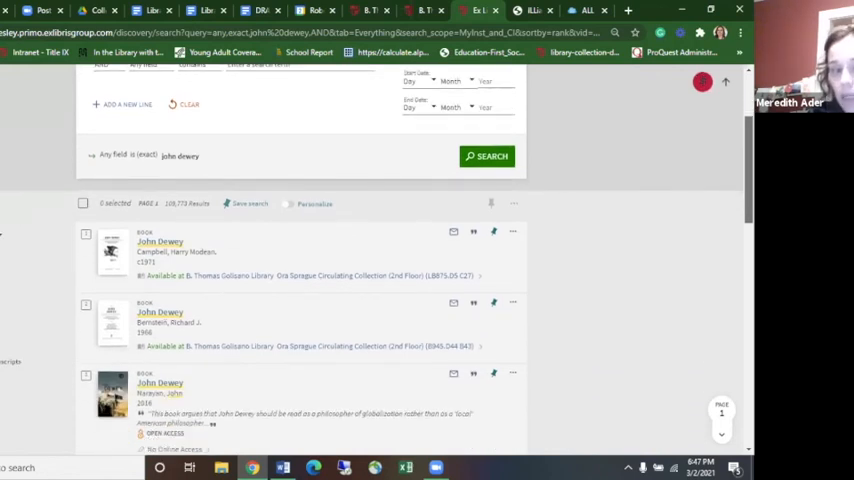
scroll("up", 3)
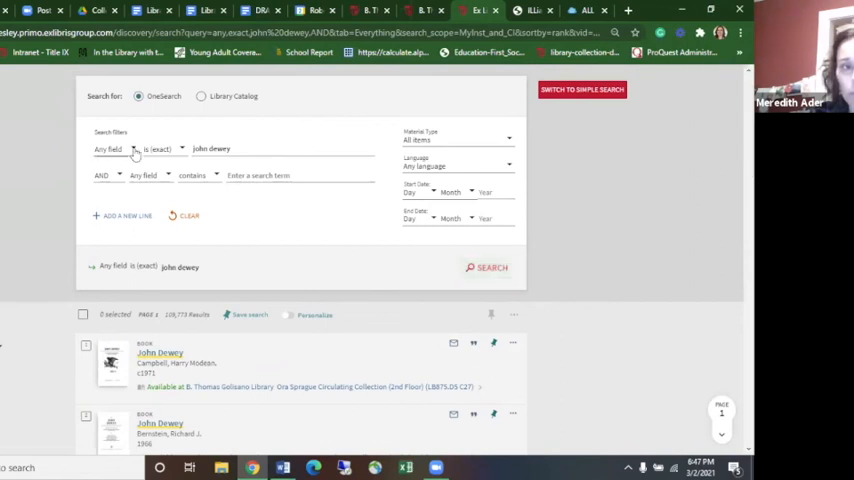
Step: Rerun the exact 'john dewey' search on Author/Creator and browse the results
left_click(120, 149)
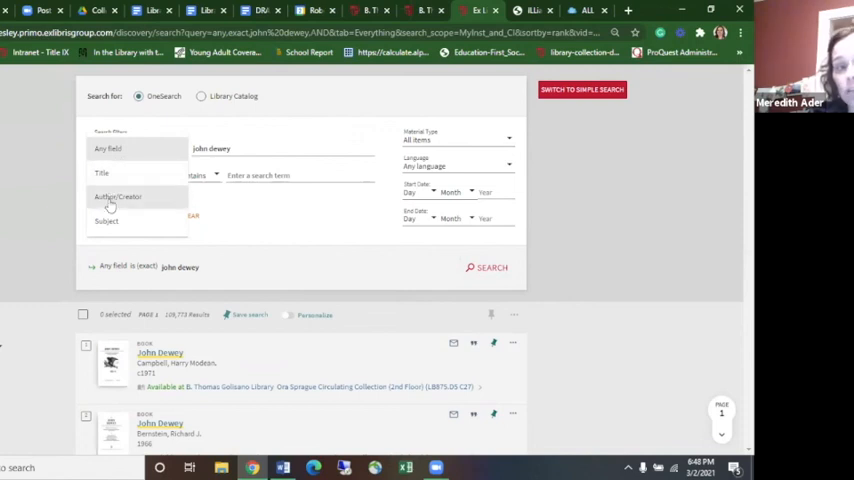
left_click(118, 197)
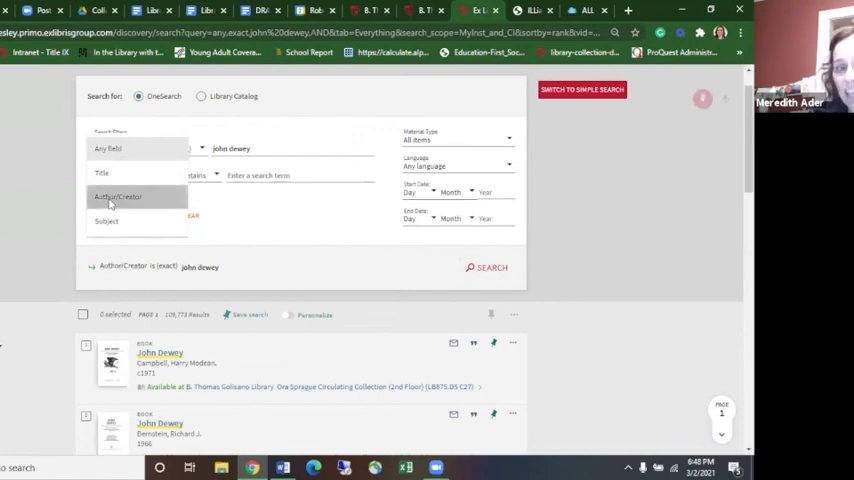
left_click(117, 196)
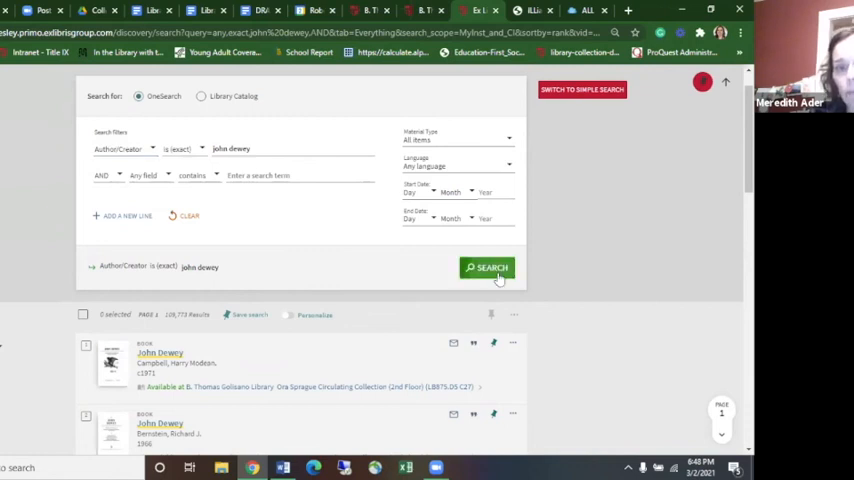
left_click(489, 267)
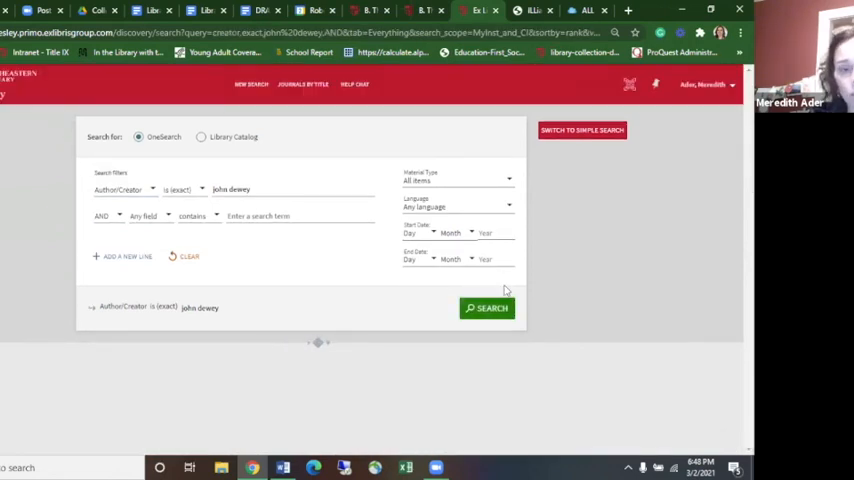
left_click(488, 308)
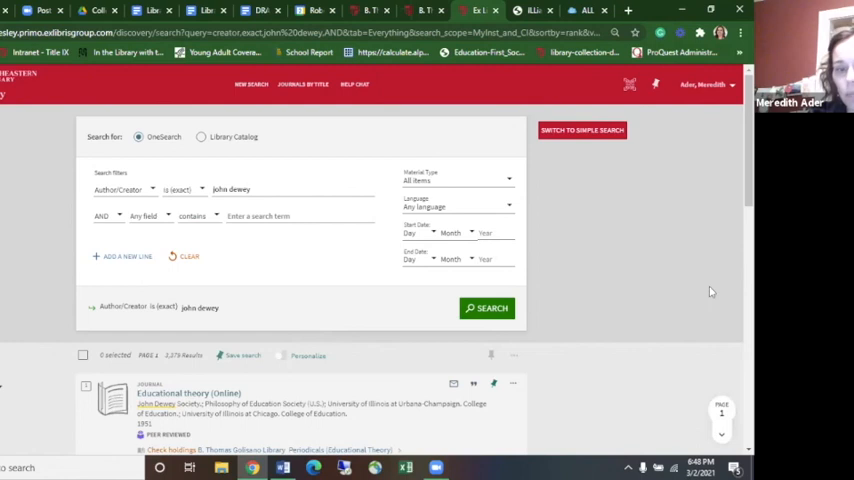
scroll("down", 3)
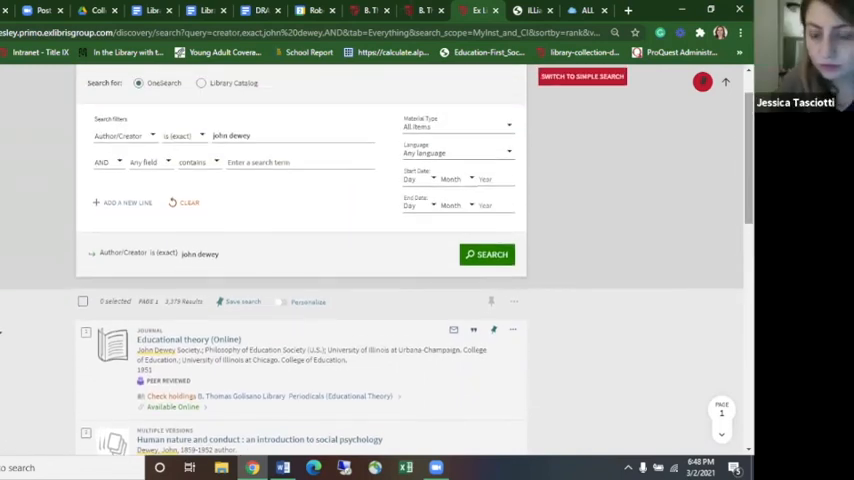
mouse_move(508, 68)
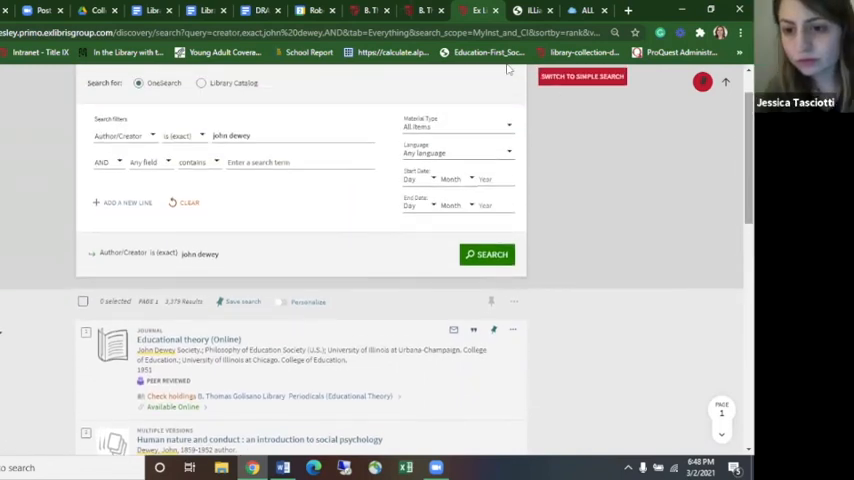